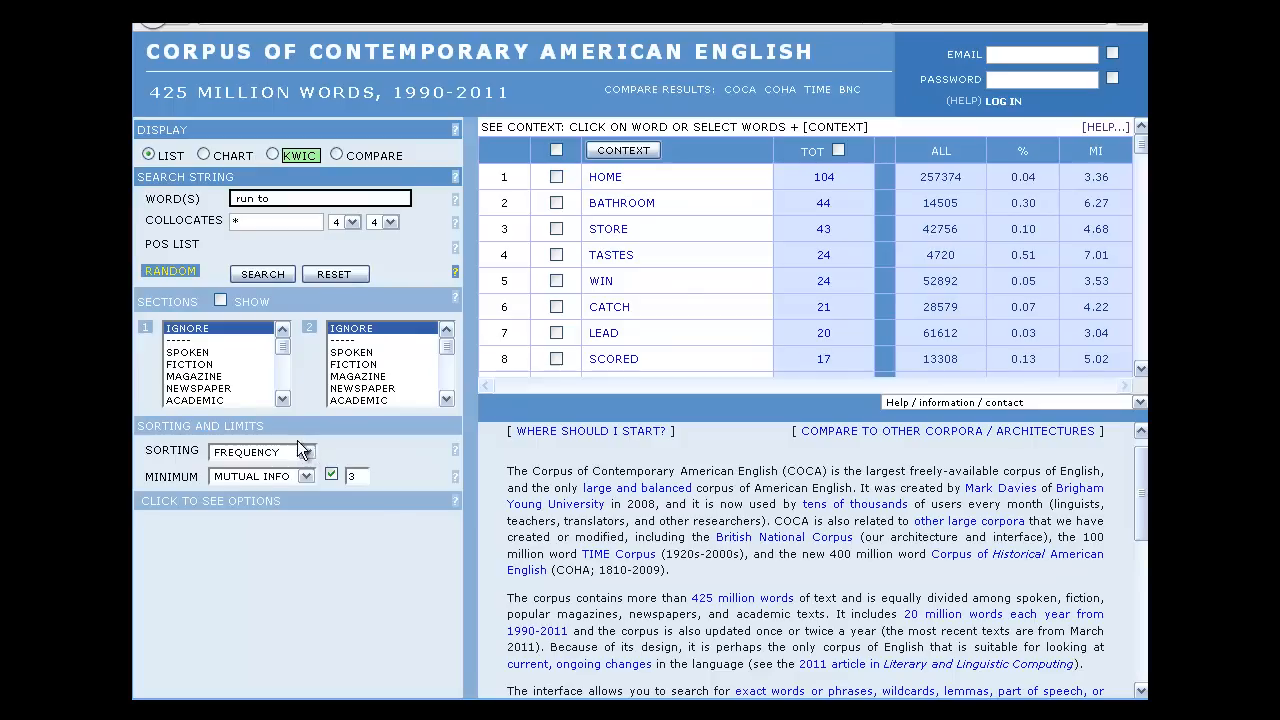
Sort the 'run to' collocates by relevance with minimum frequency 3 and review the rare single-occurrence results.
click(304, 476)
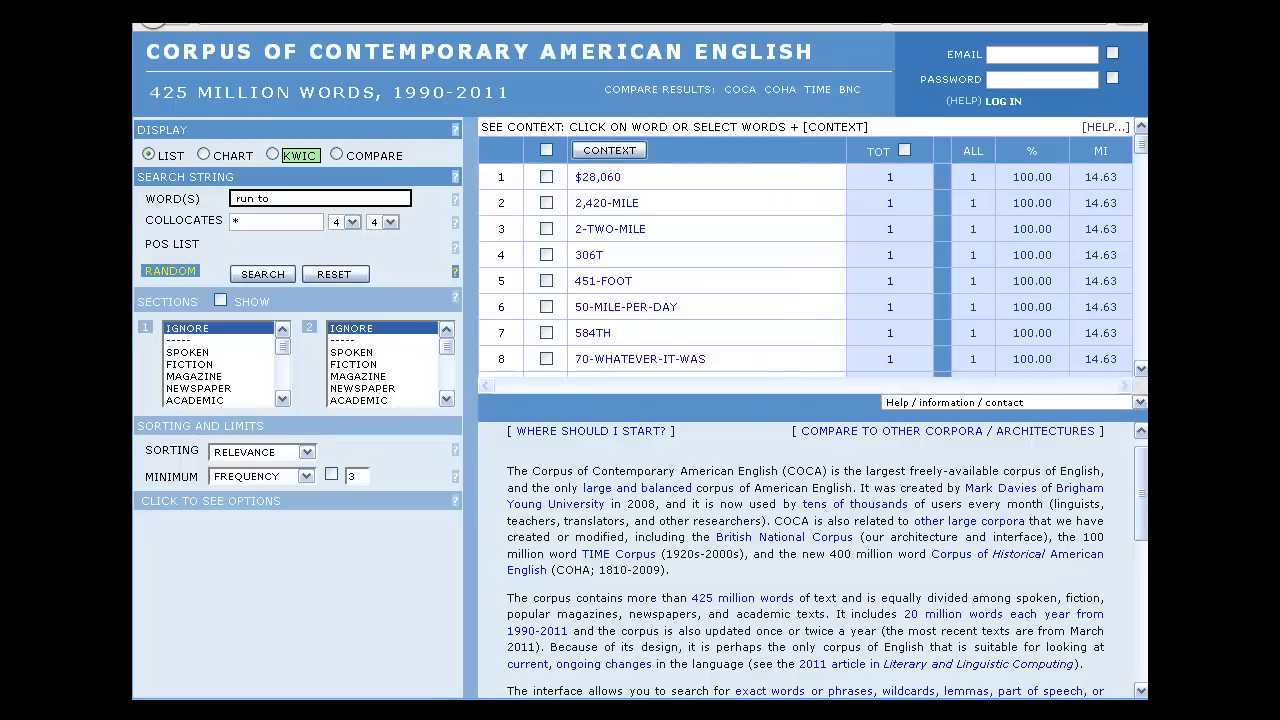
scroll(down, 3)
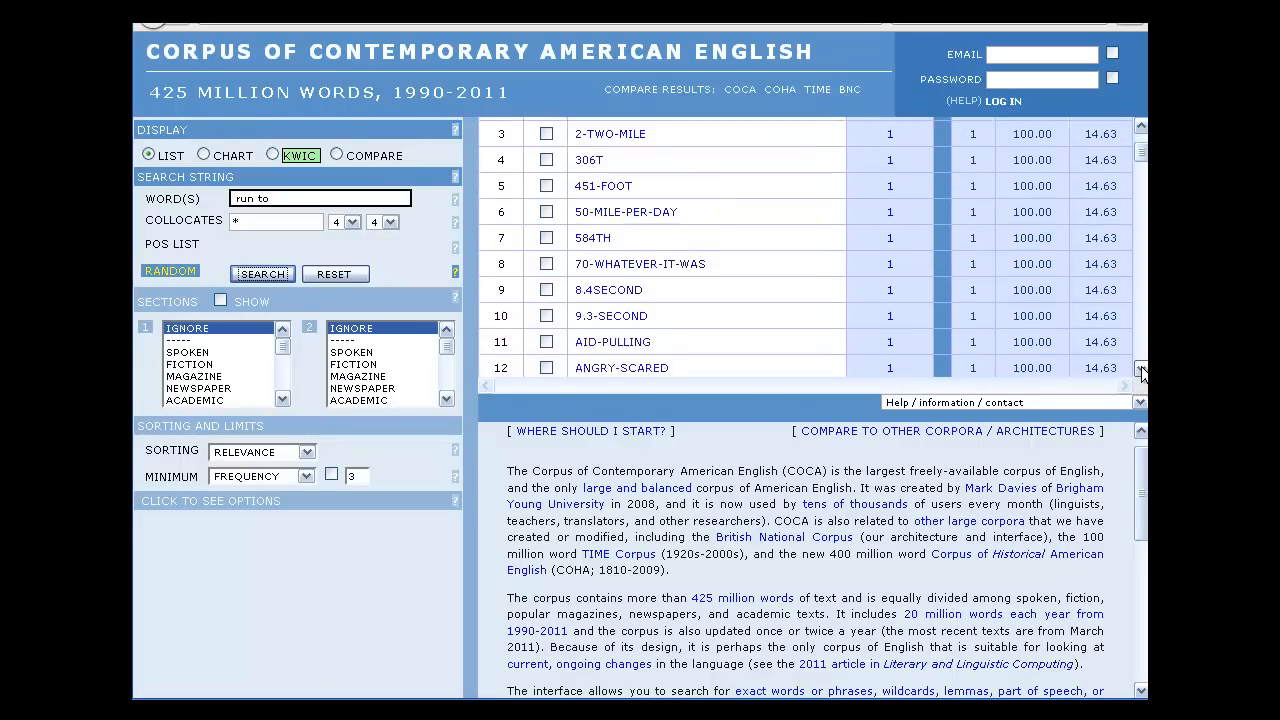
scroll(down, 3)
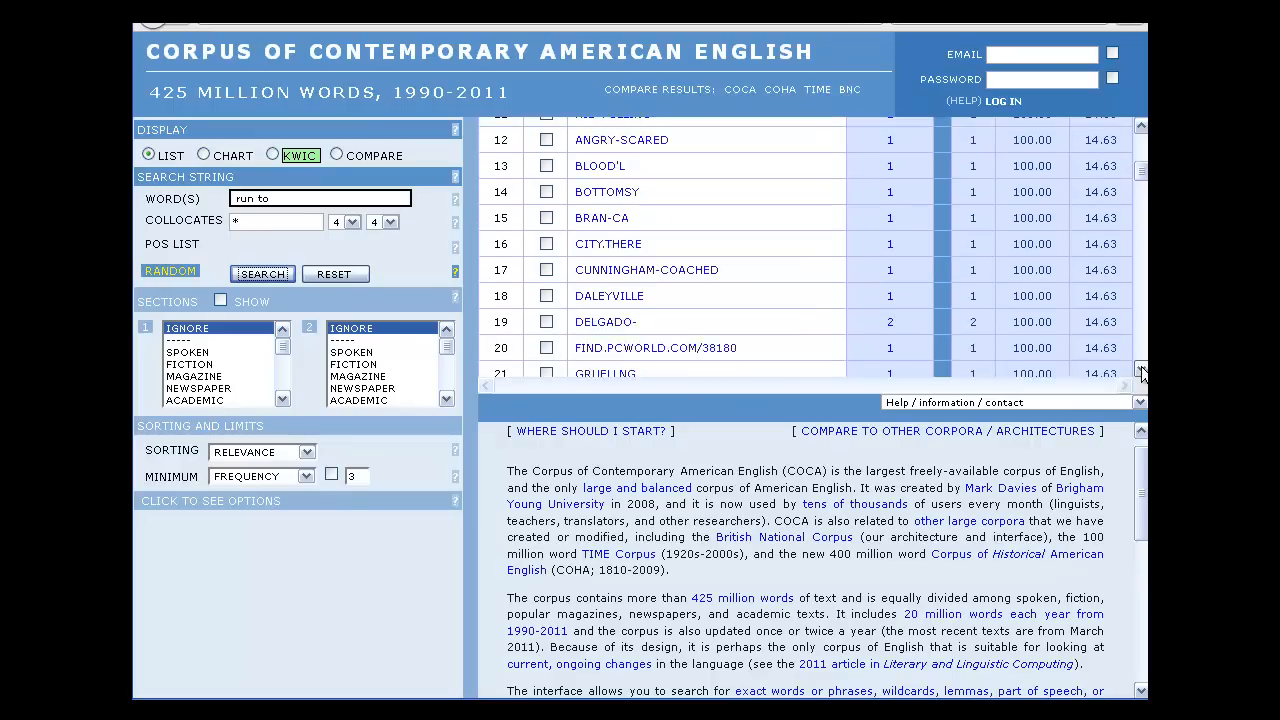
scroll(down, 3)
text(10)
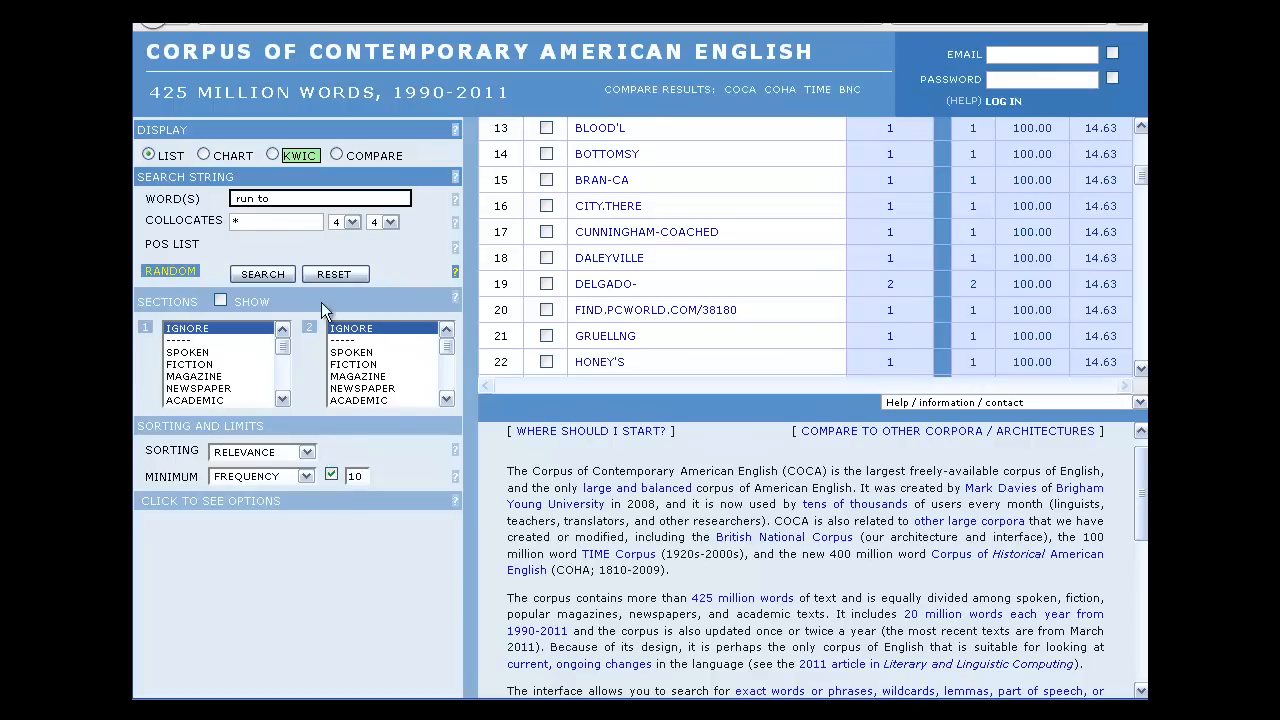
Rerun the collocate search with minimum frequency 10 and review the top results like TASTES, NEAREST, BATHROOM.
click(262, 272)
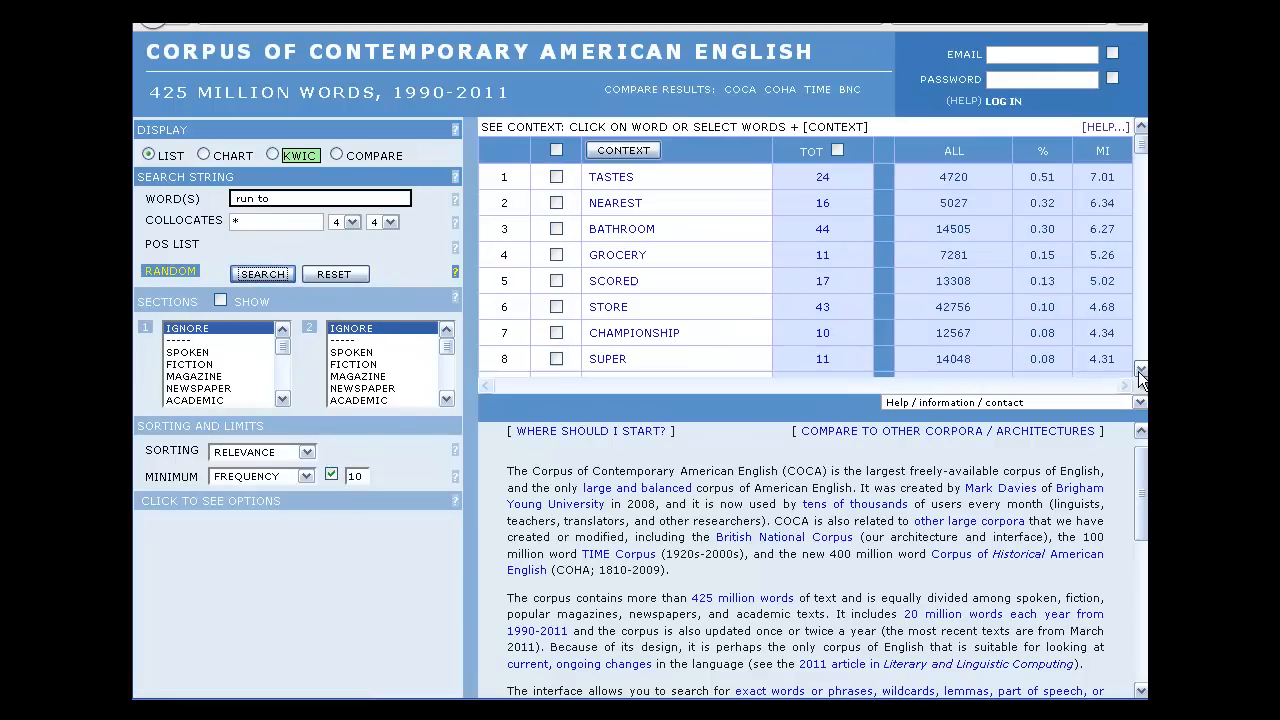
scroll(down, 3)
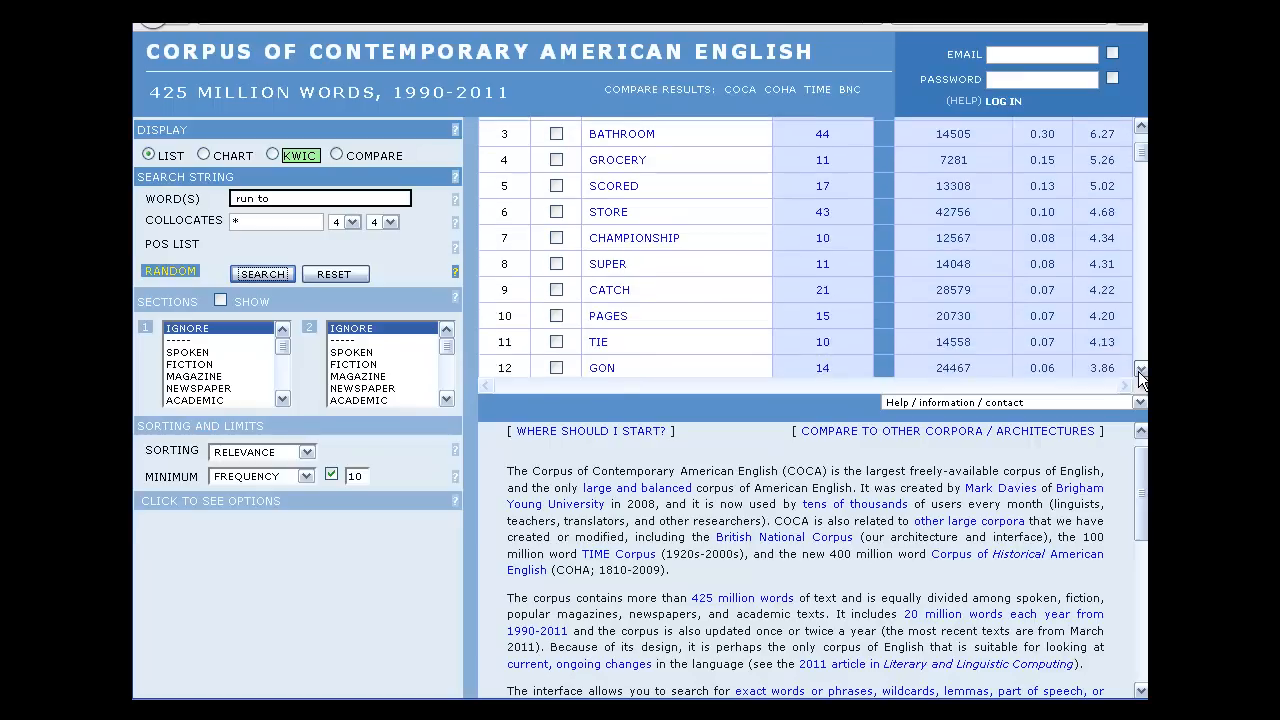